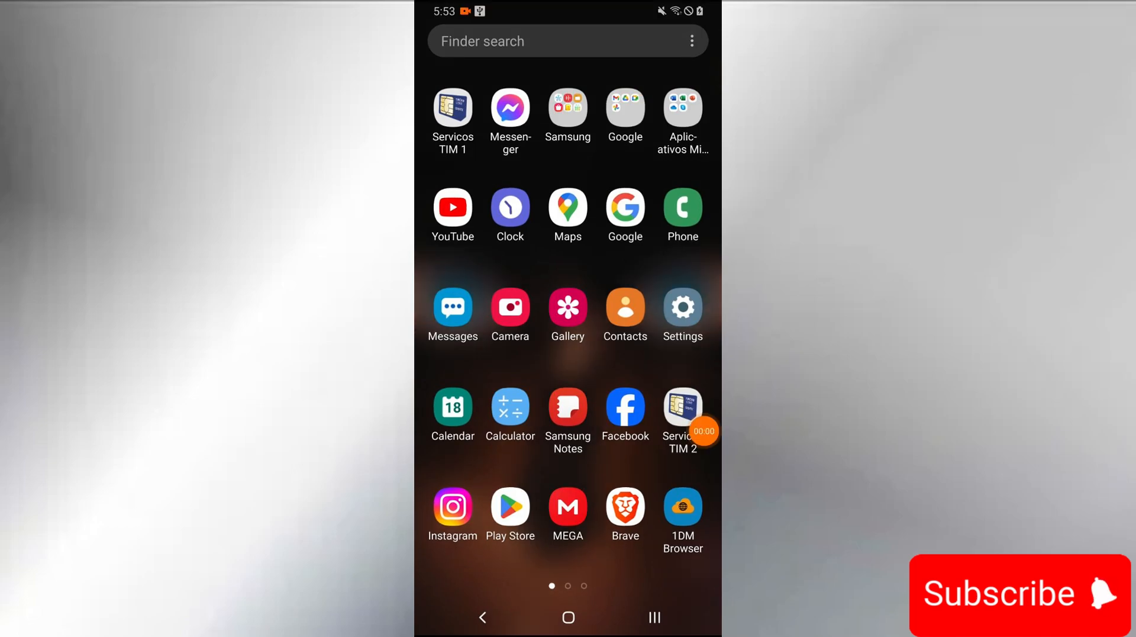
Search Google Play for '1dm br' and pick the '1dm browser' suggestion
click(510, 507)
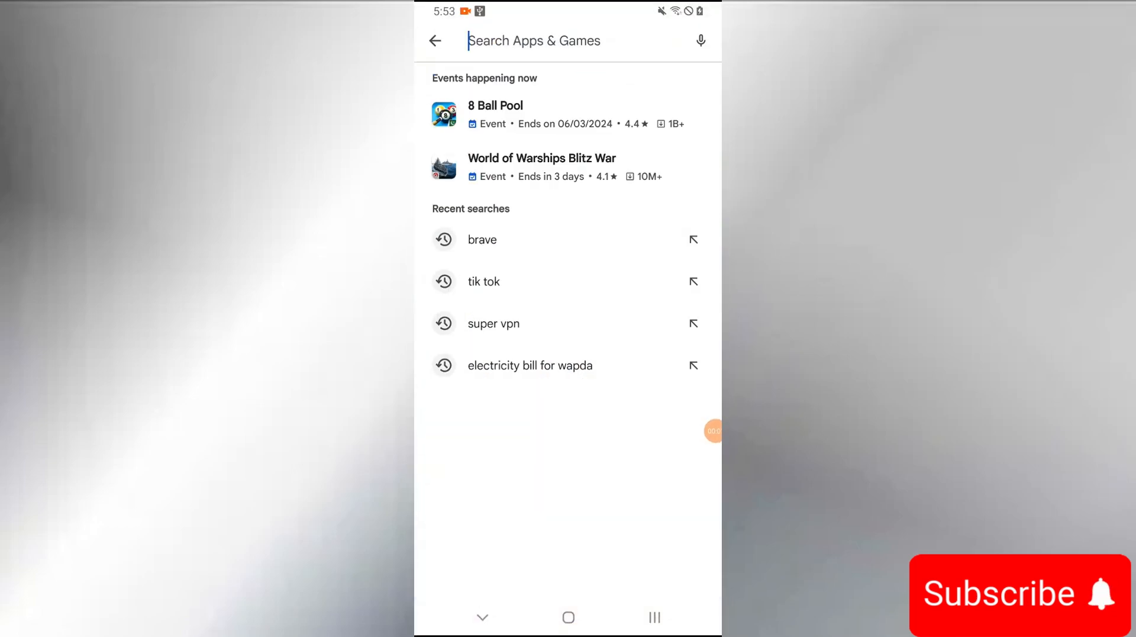
text(1dm)
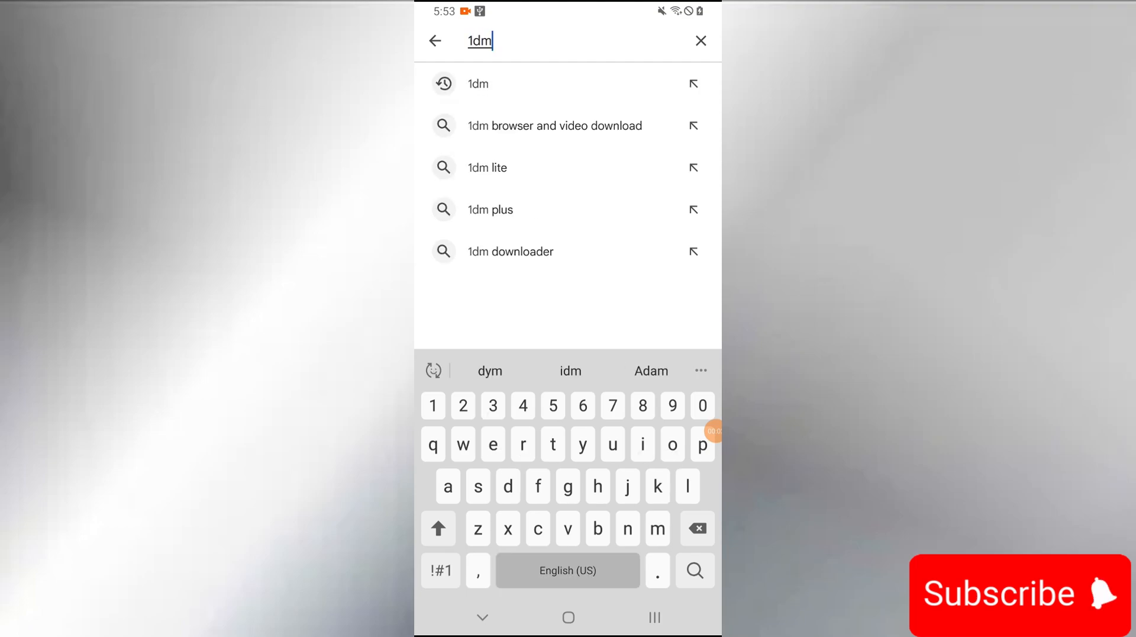
text(br)
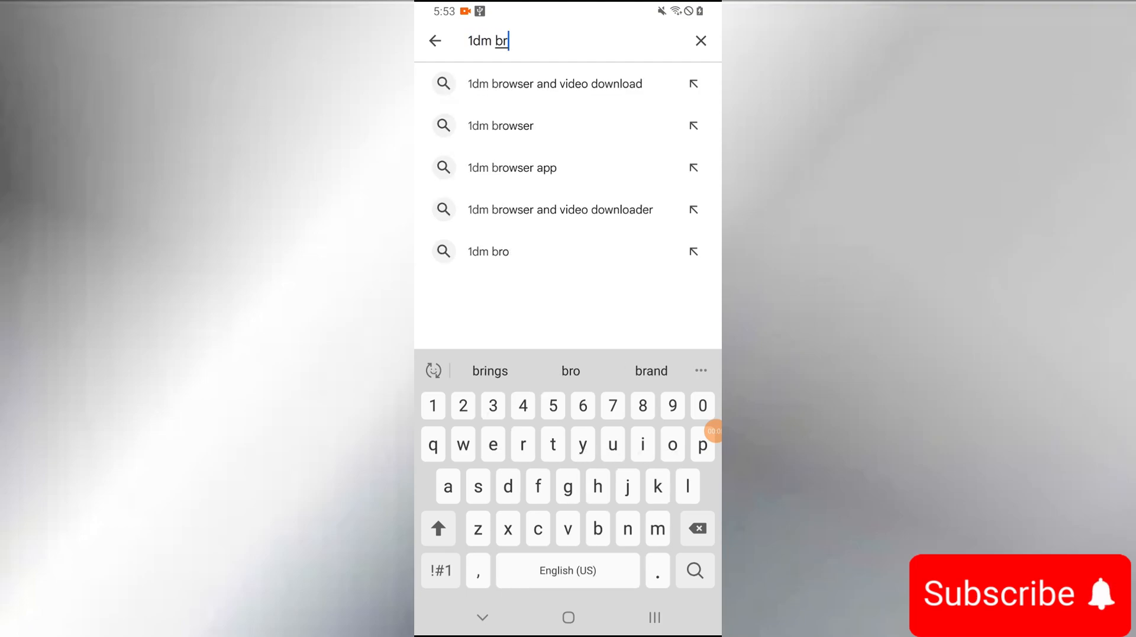
click(501, 126)
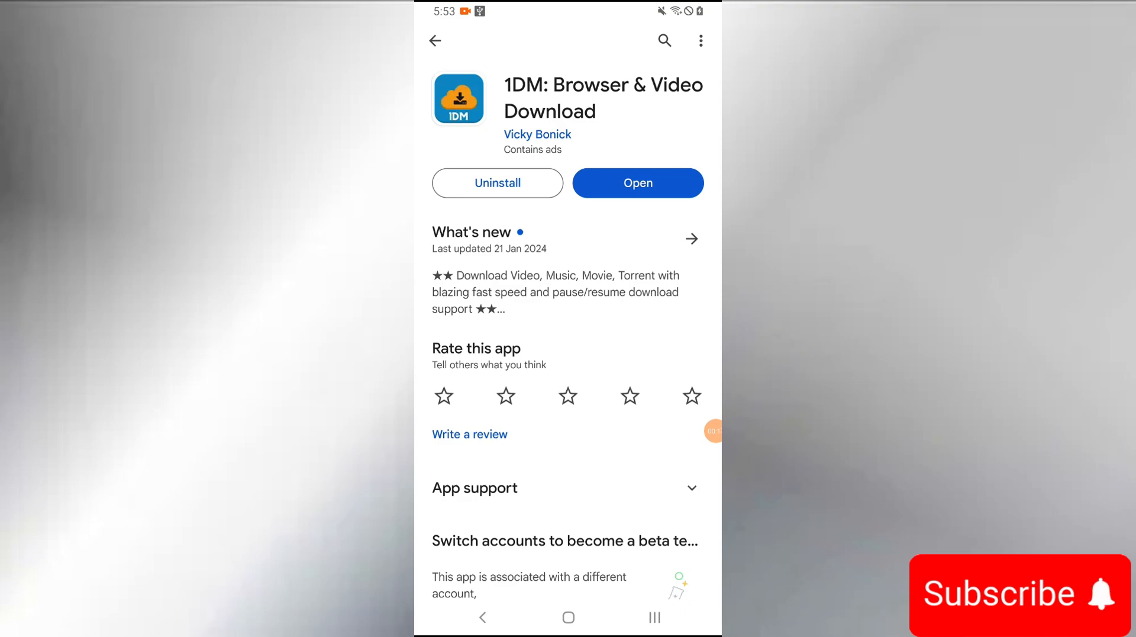
Launch the installed 1DM Browser from its Play Store listing
click(638, 183)
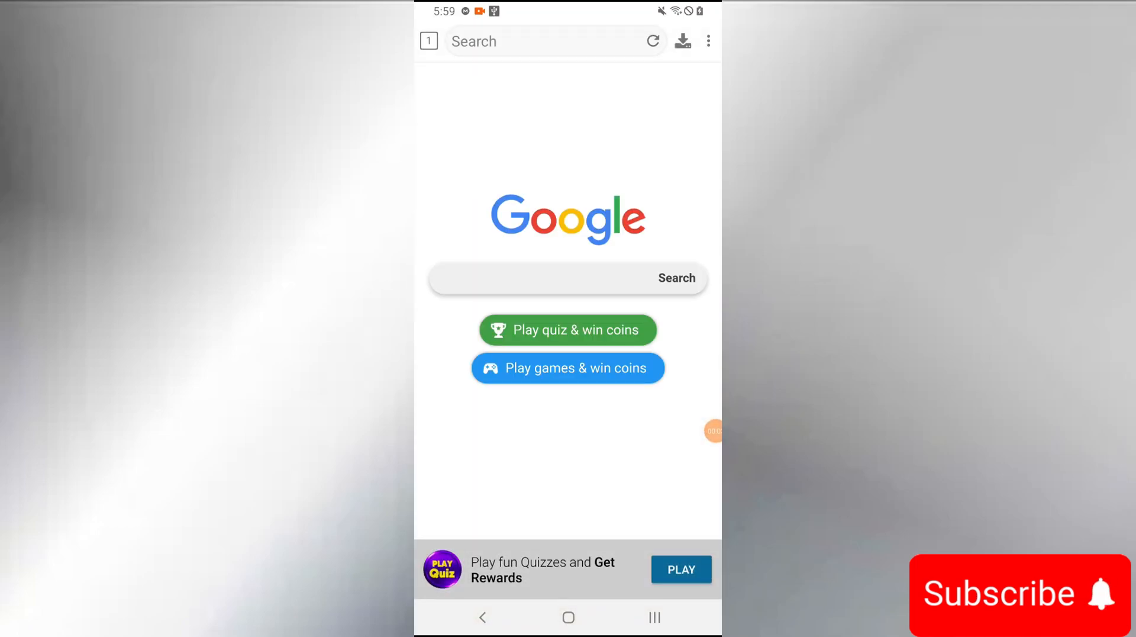
Load the MEGA link for Vageta live wallpaper.mp4 from the address bar
click(544, 42)
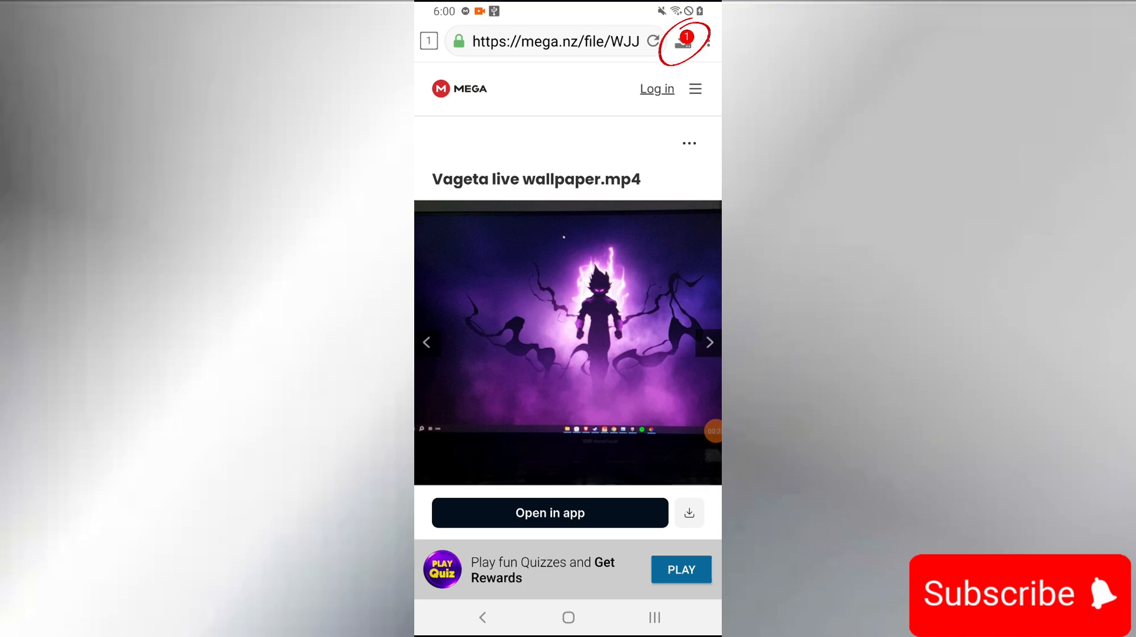
Preview the wallpaper video and bring up the Download file! dialog for it
click(568, 343)
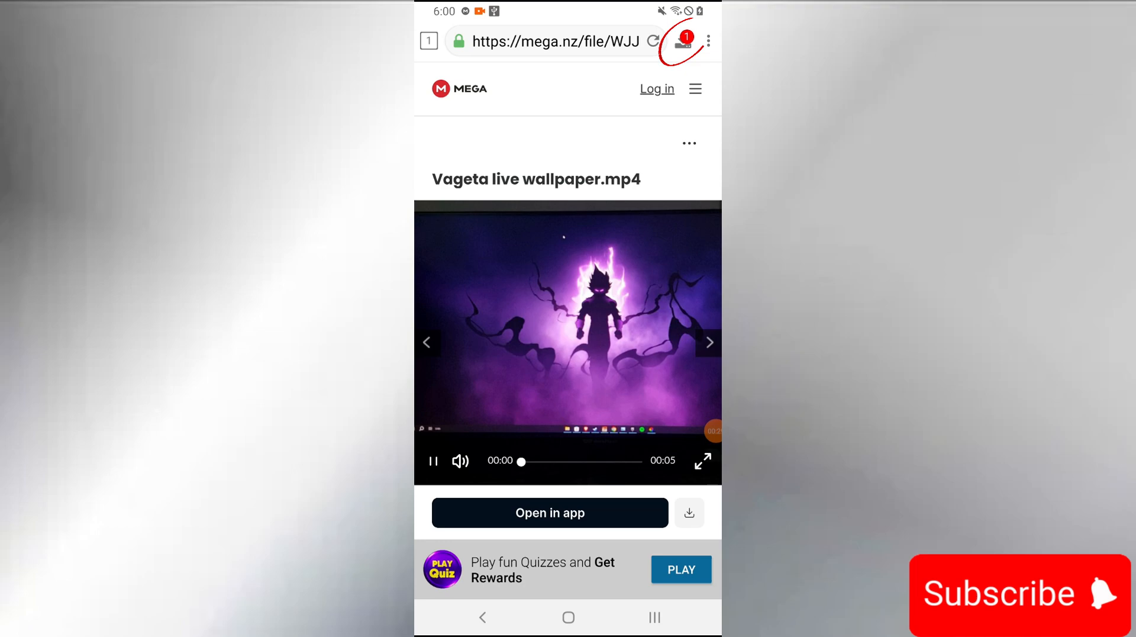
click(689, 512)
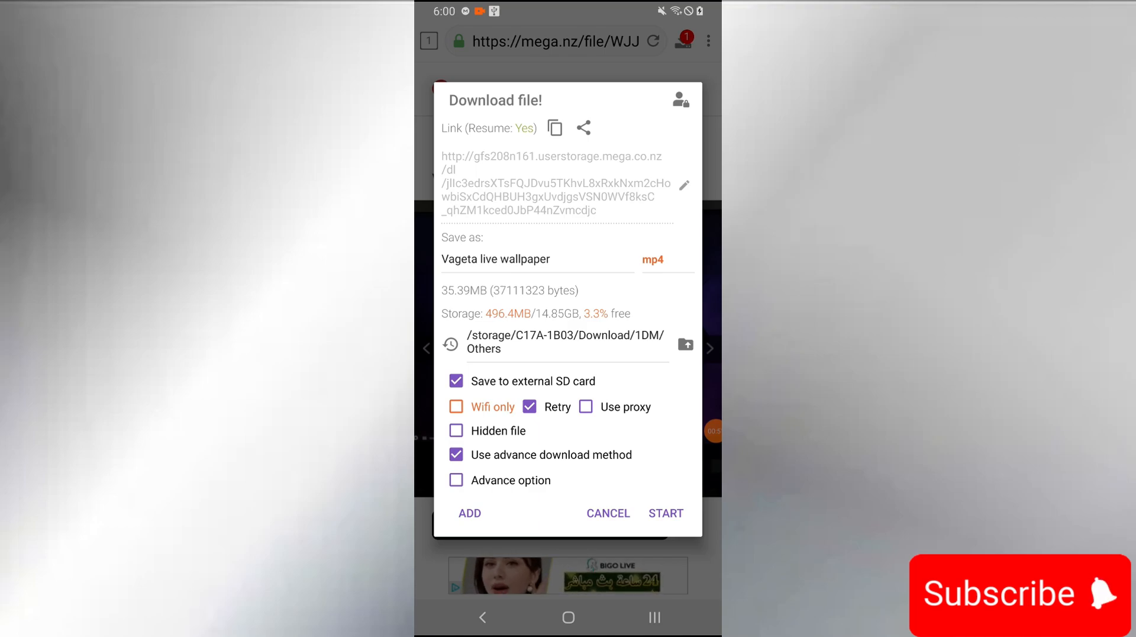
Start the 35.39MB mp4 download and show its 0% progress in the notification shade
click(665, 513)
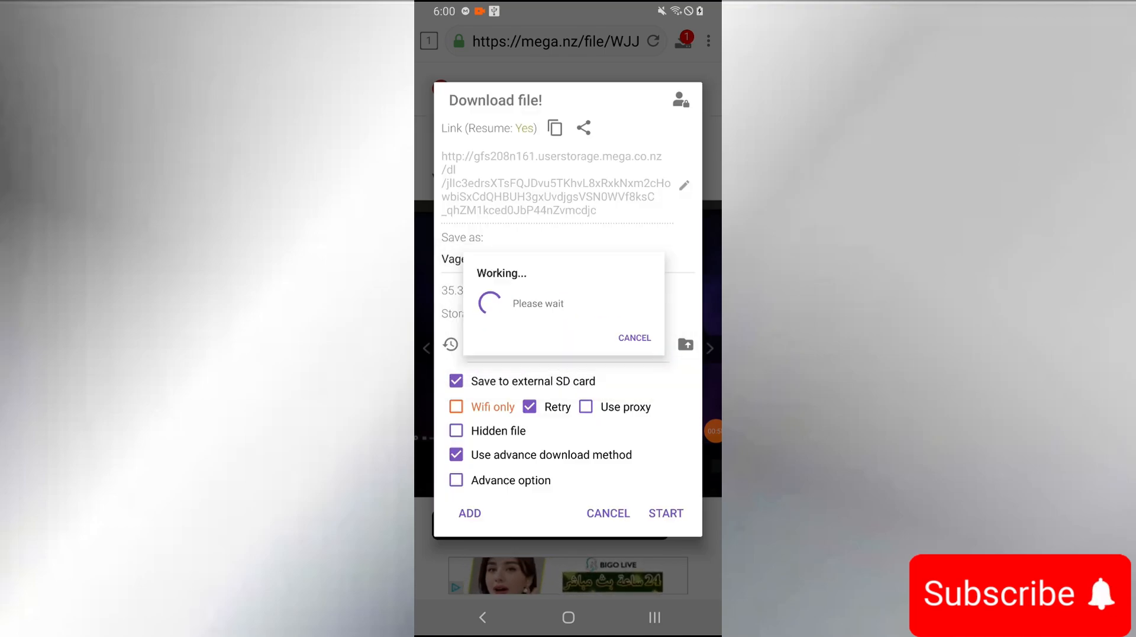
click(665, 513)
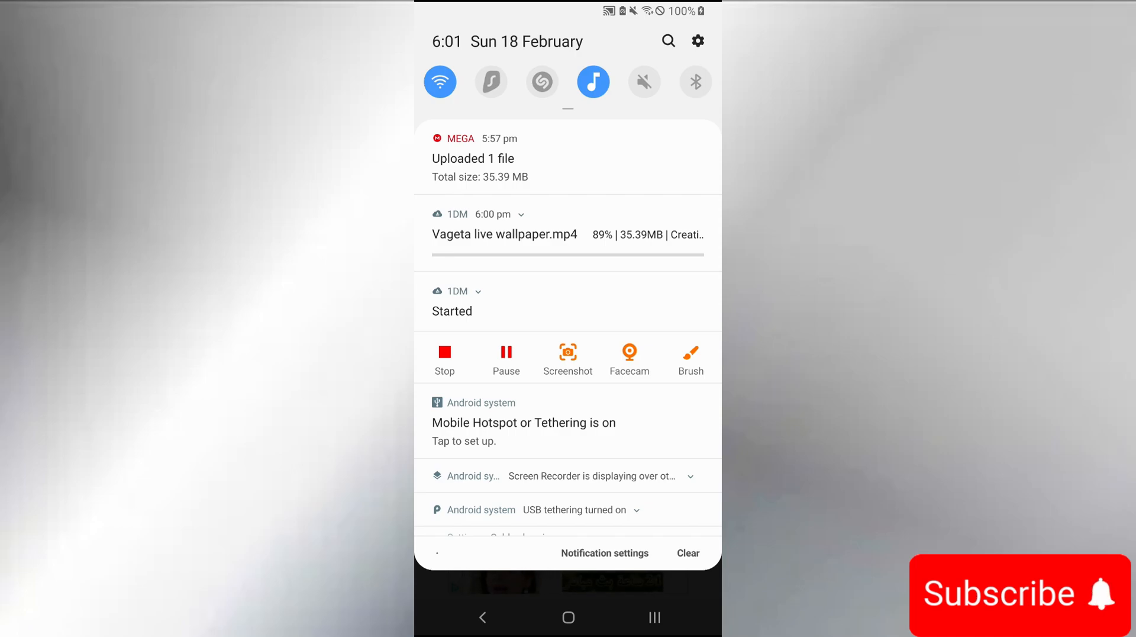
click(521, 214)
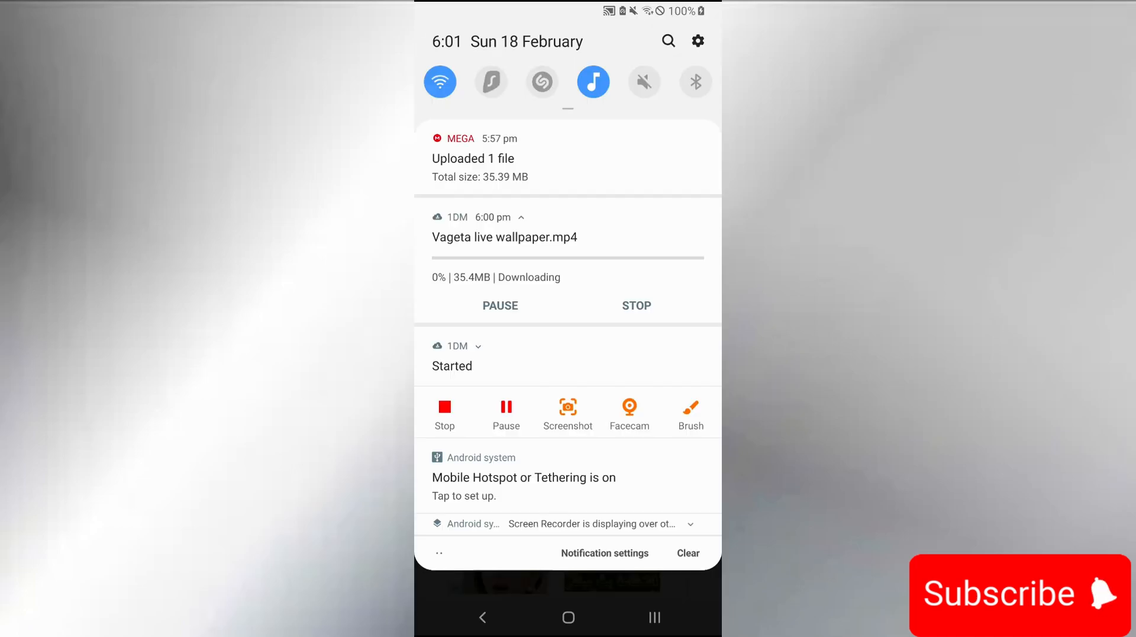